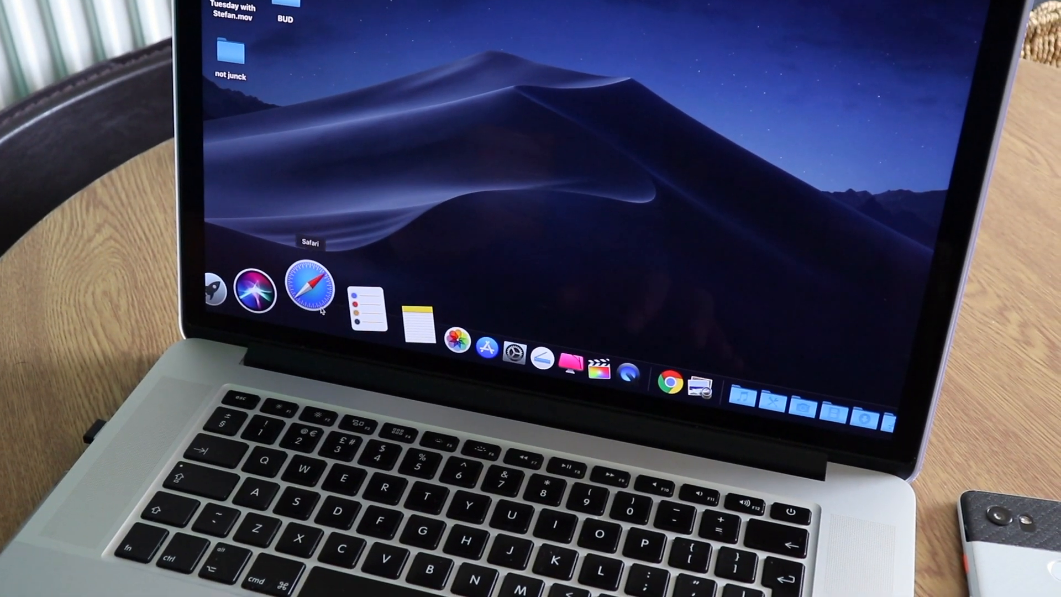
# Launch Safari from the Dock and open the Google favourite.
pyautogui.click(311, 291)
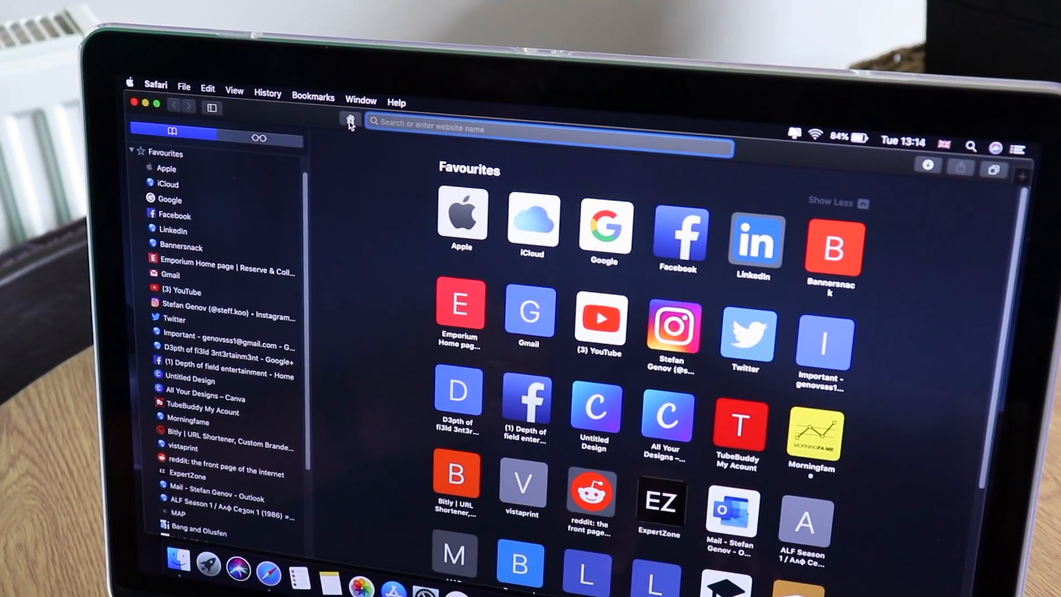
pyautogui.click(602, 227)
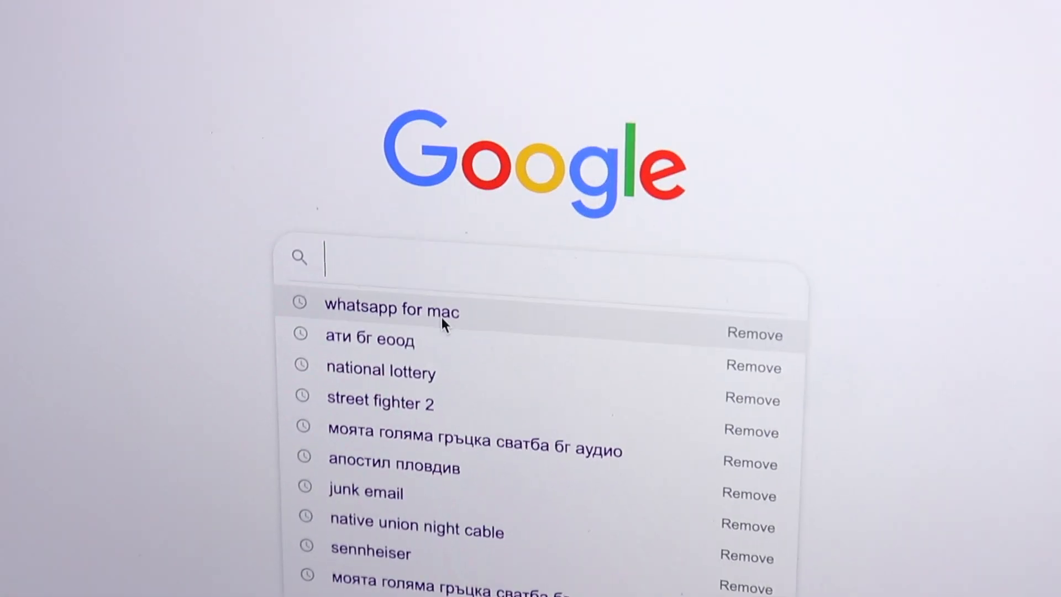
# Rerun the 'whatsapp for mac' search and open the whatsapp.com 'Download WhatsApp' result.
pyautogui.click(391, 309)
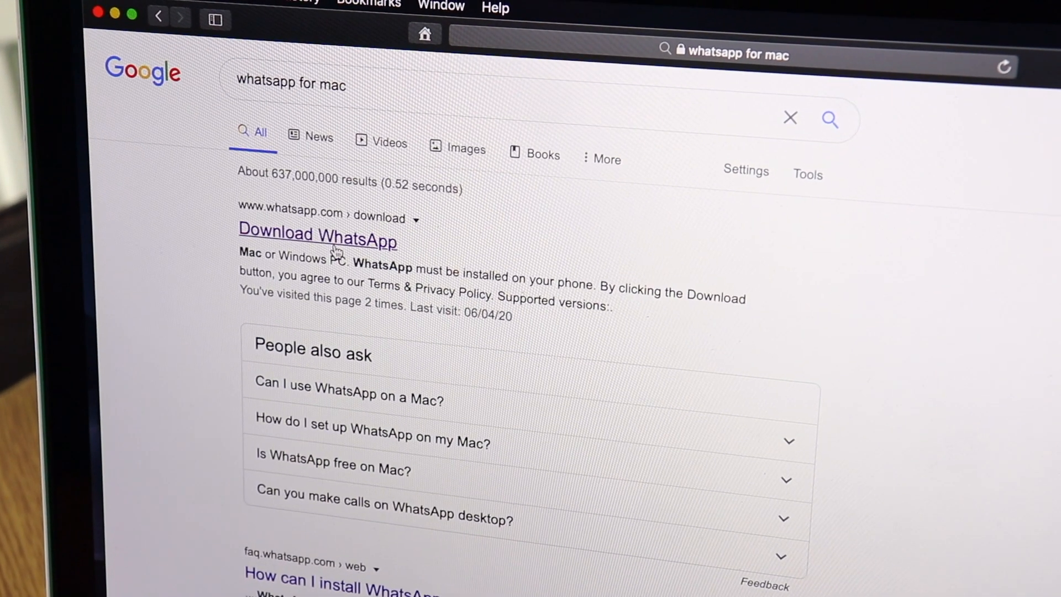
pyautogui.click(317, 236)
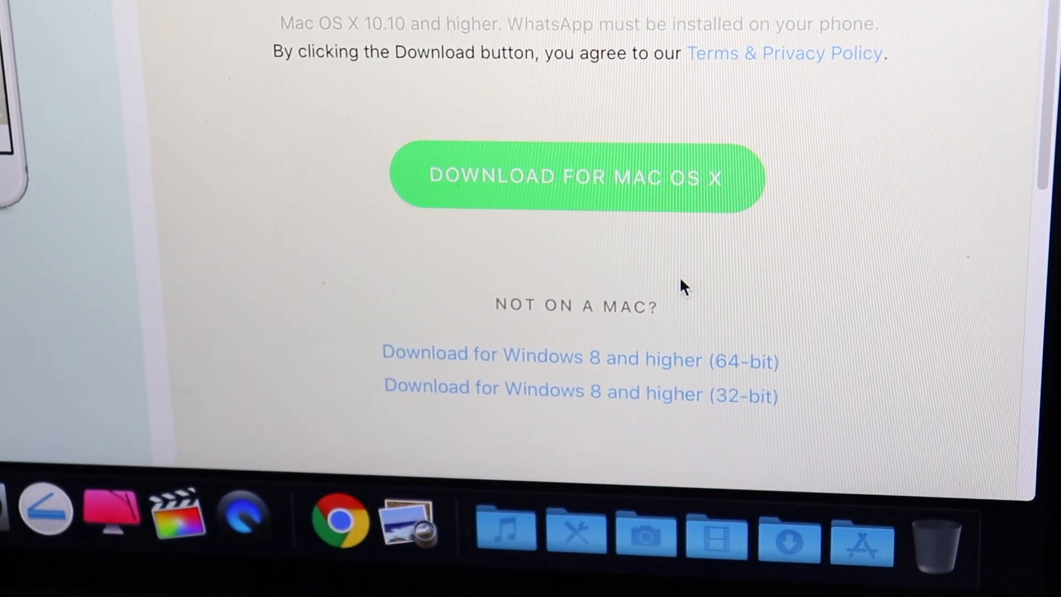
# Scroll the WhatsApp download page while the Mac OS X download runs.
pyautogui.scroll(3)
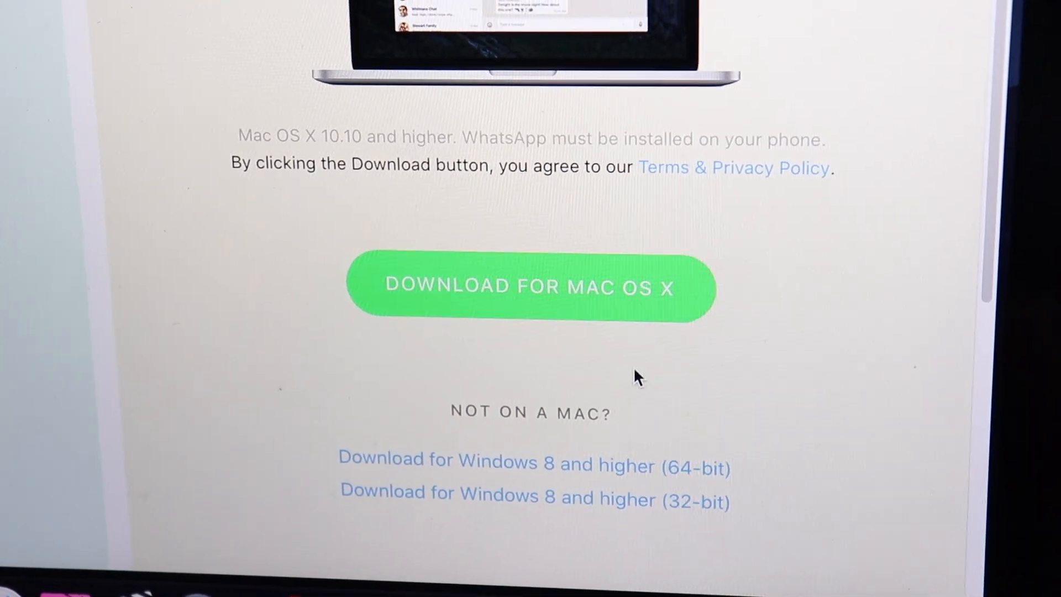
pyautogui.scroll(-3)
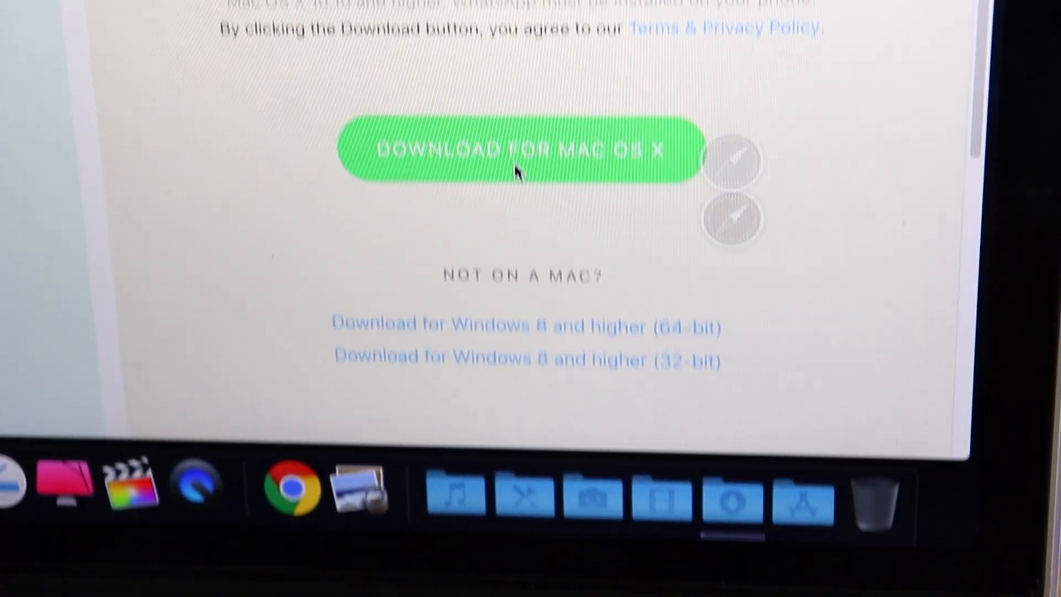
pyautogui.scroll(-3)
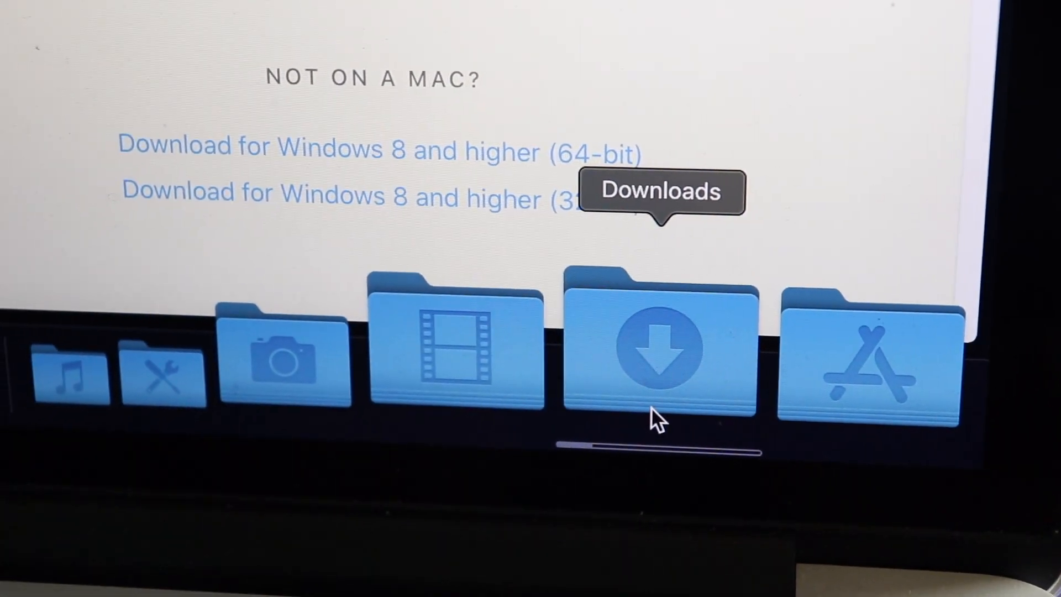
# Move the downloaded files-WhatsApp.dmg from Downloads onto the desktop.
pyautogui.scroll(3)
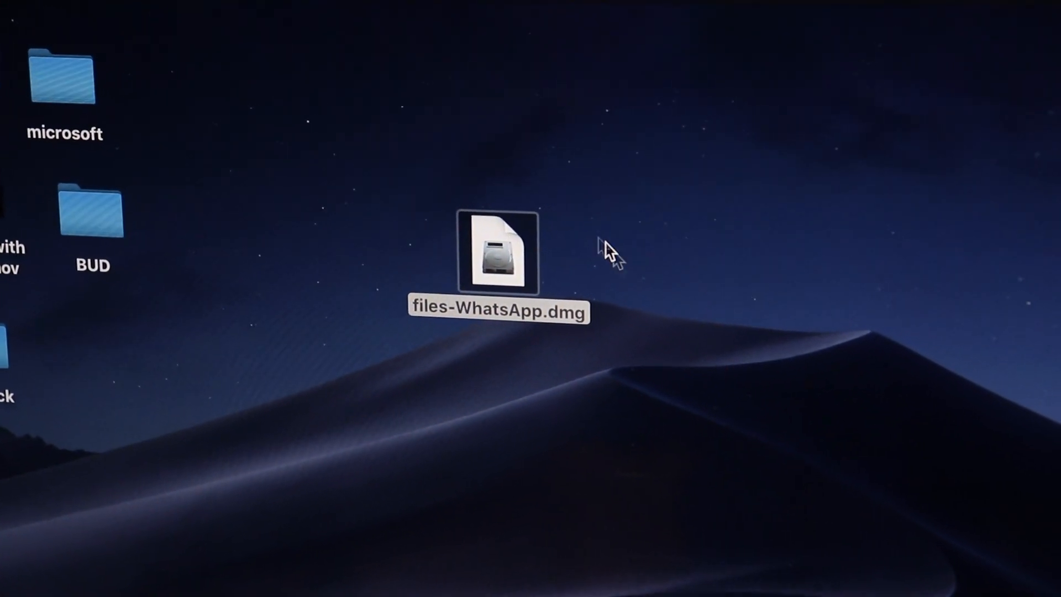
# Mount files-WhatsApp.dmg from the desktop and select WhatsApp in the installer window.
pyautogui.click(498, 252)
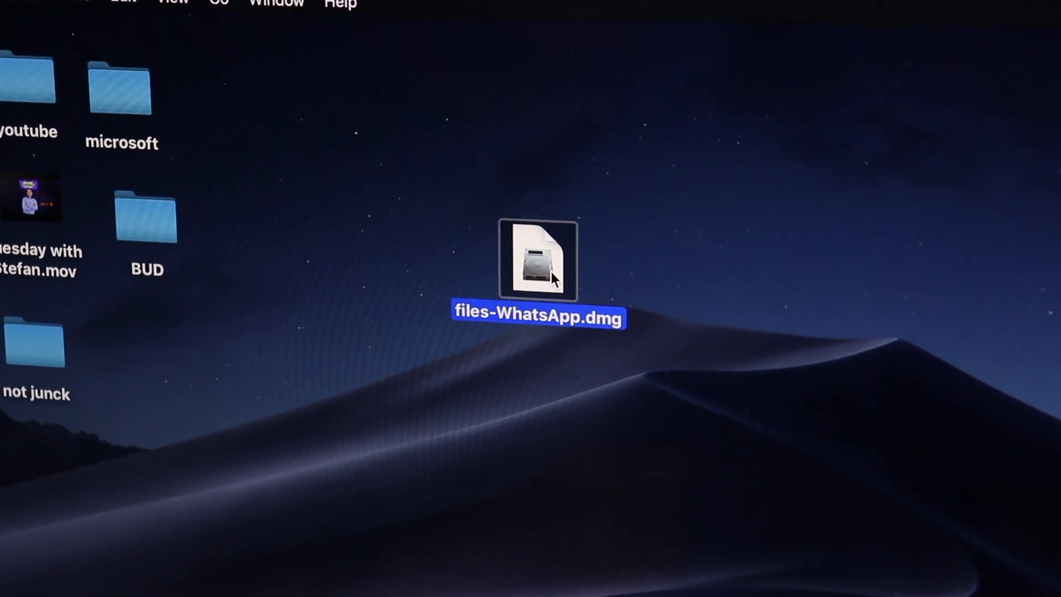
pyautogui.doubleClick(536, 260)
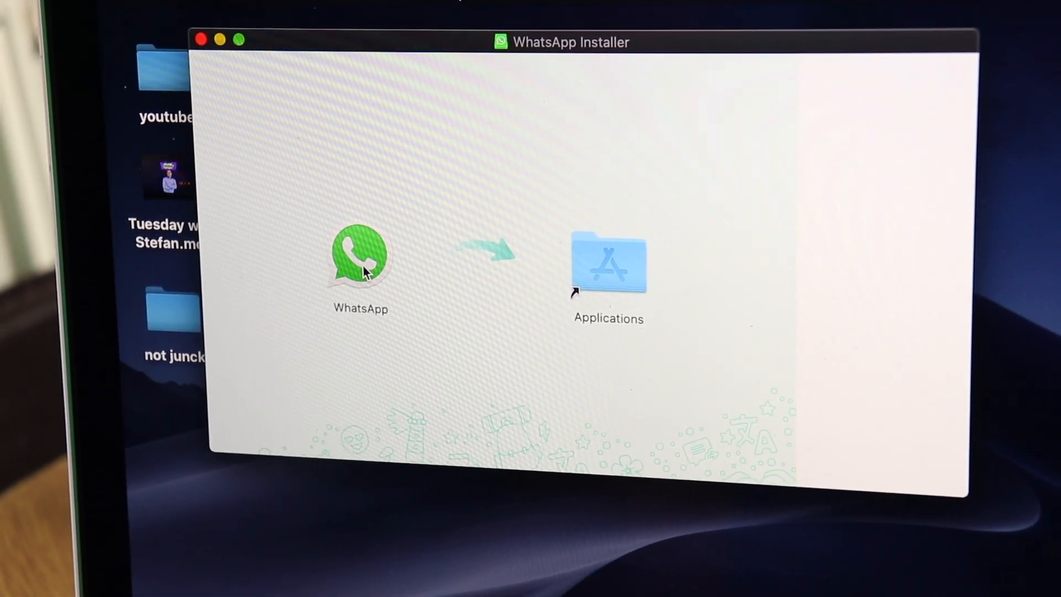
pyautogui.click(358, 257)
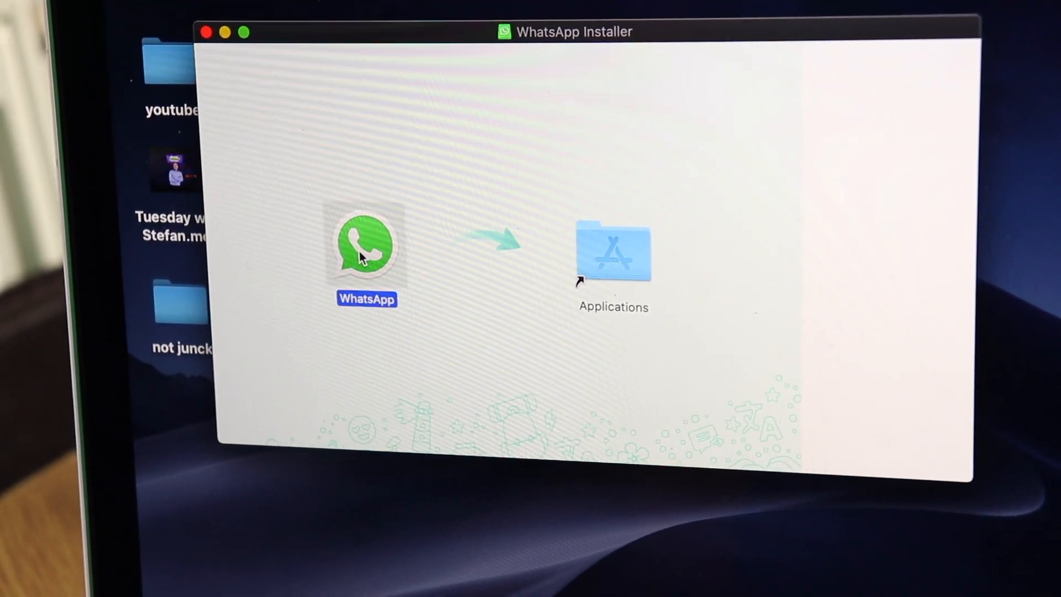